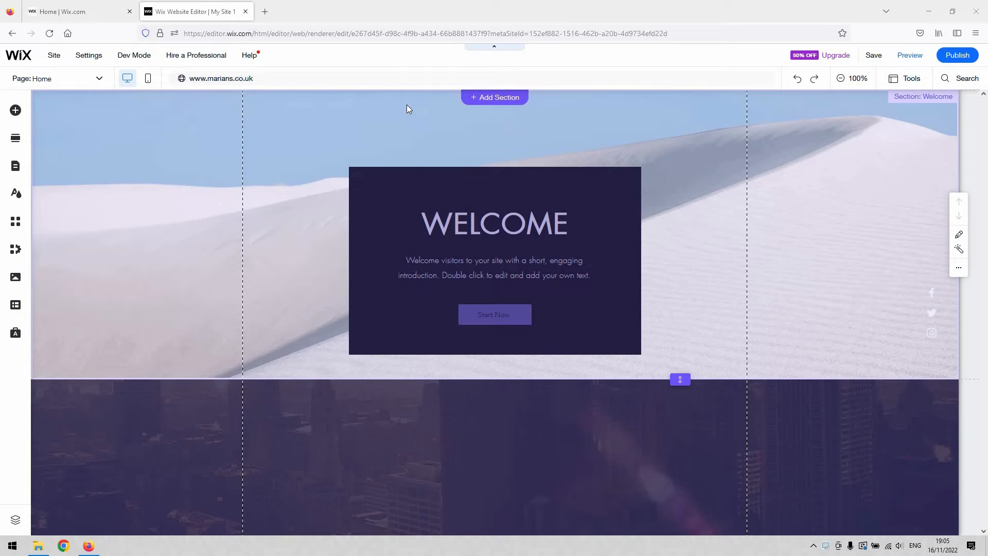
mouse_move(133, 148)
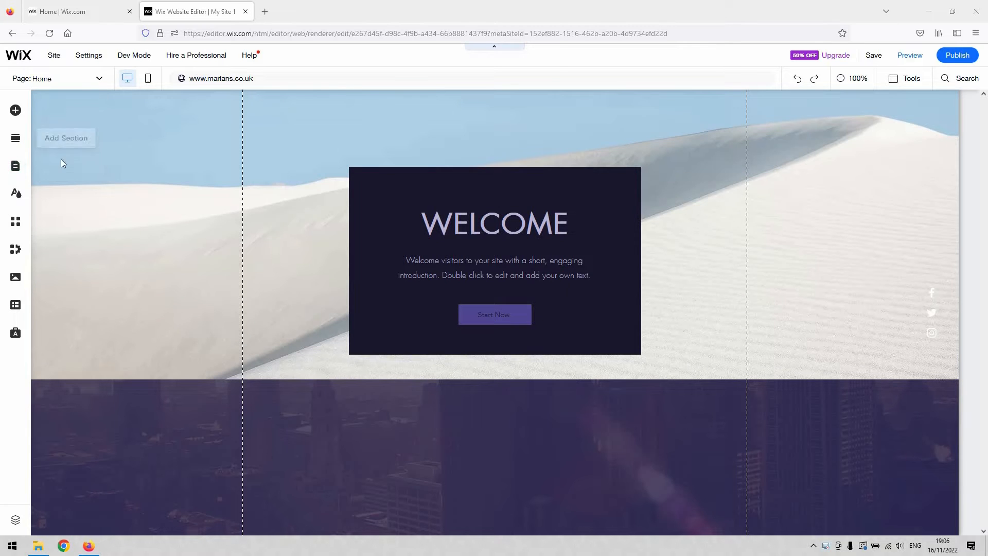
mouse_move(15, 165)
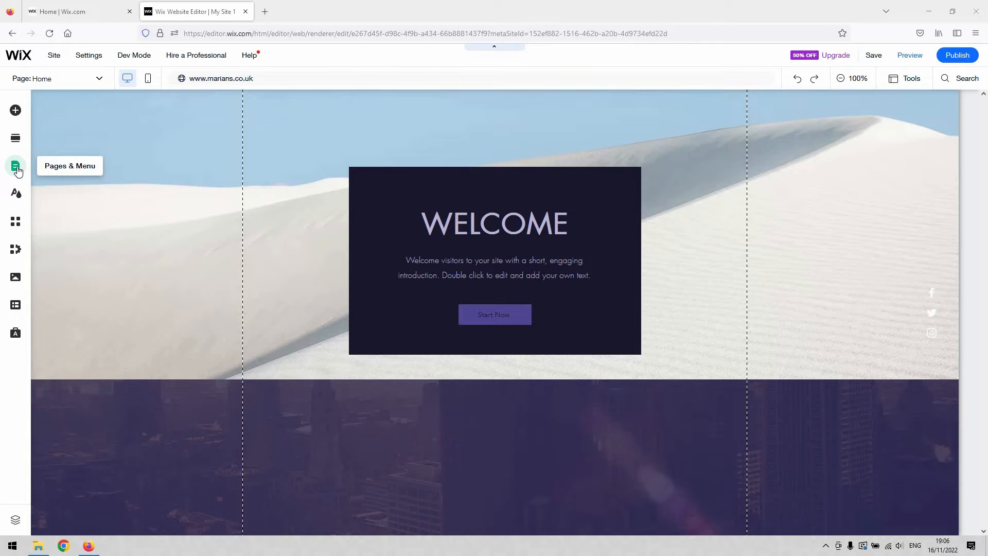
Step: Show the Home page's action menu from the Pages & Menu list
left_click(15, 166)
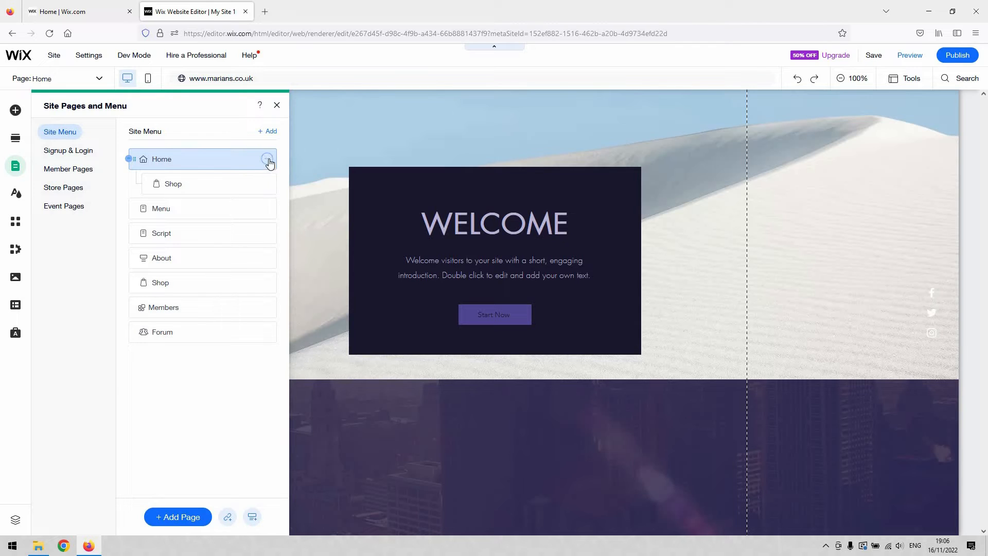
left_click(267, 159)
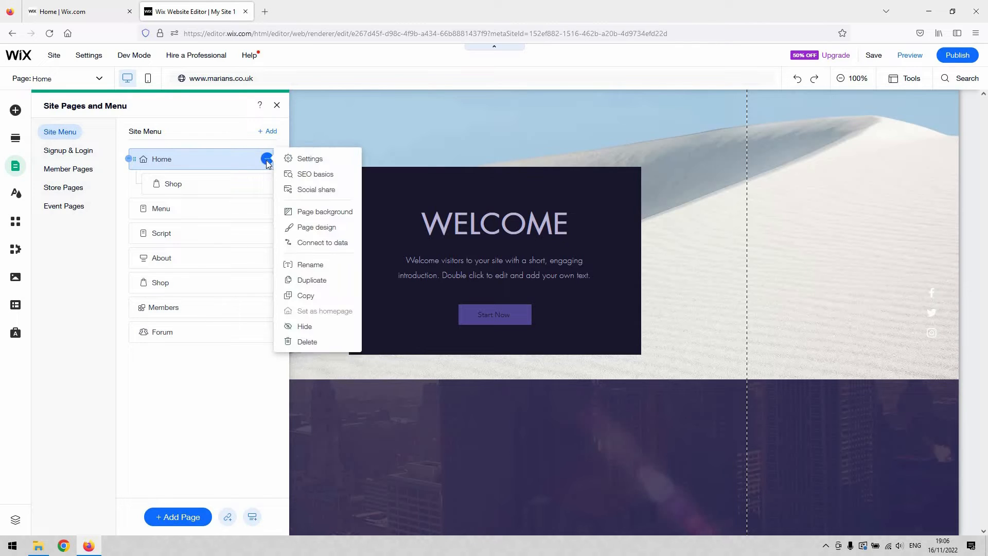
mouse_move(322, 242)
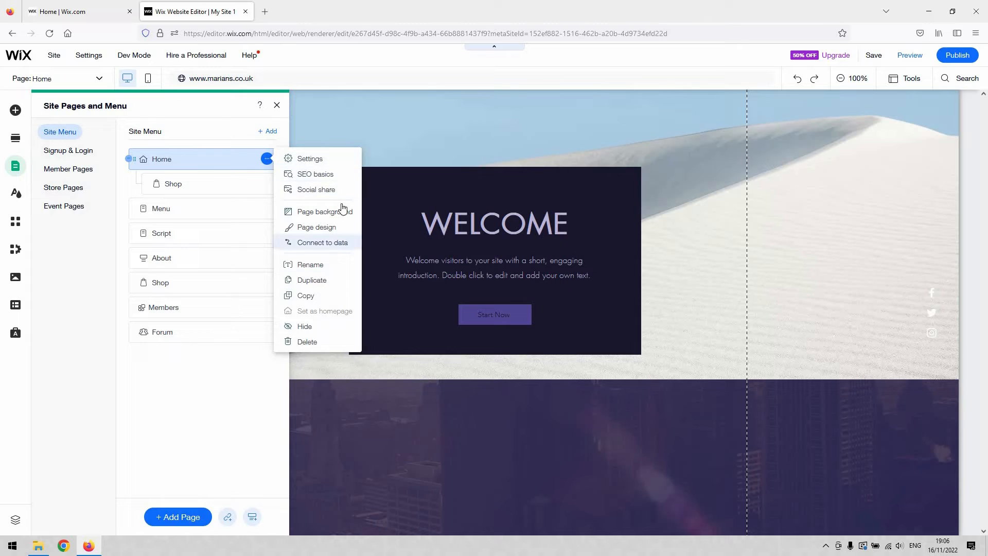
mouse_move(317, 161)
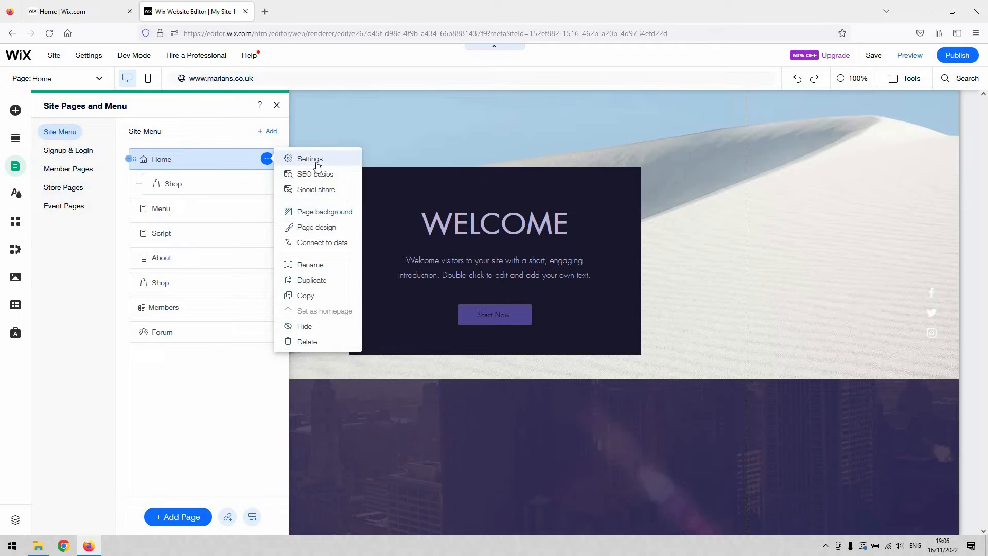
mouse_move(324, 161)
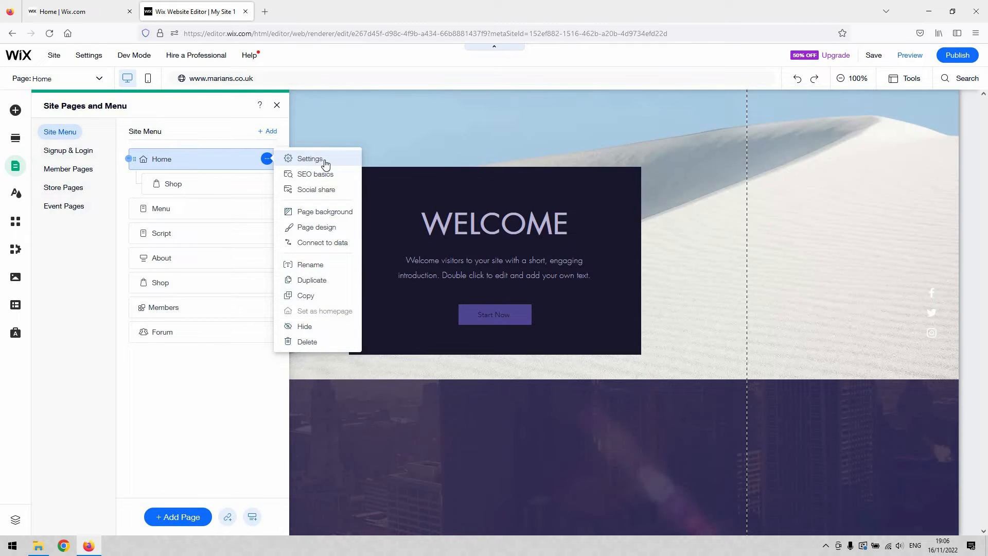
Step: Set the Home page layout to Standard in Page Settings and close the panel
left_click(309, 158)
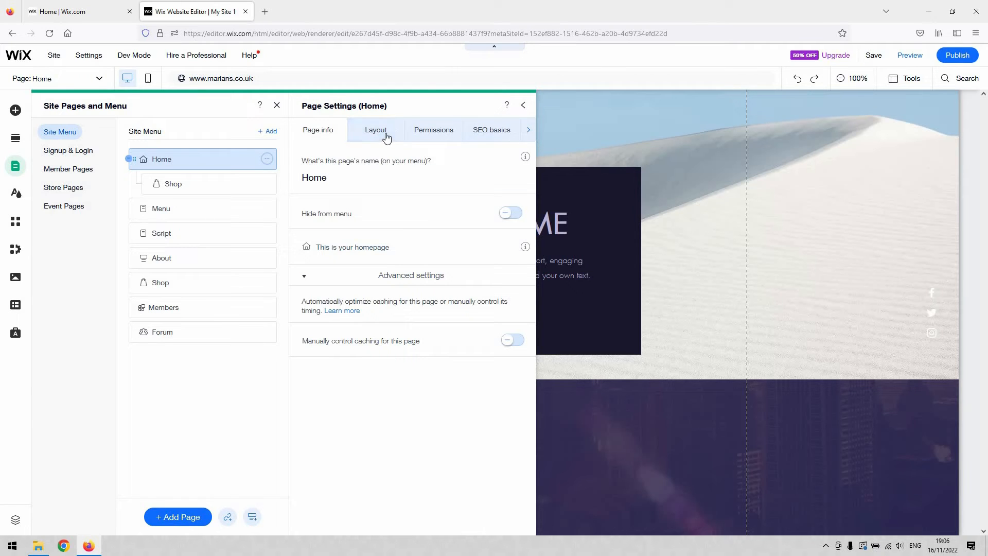
left_click(375, 129)
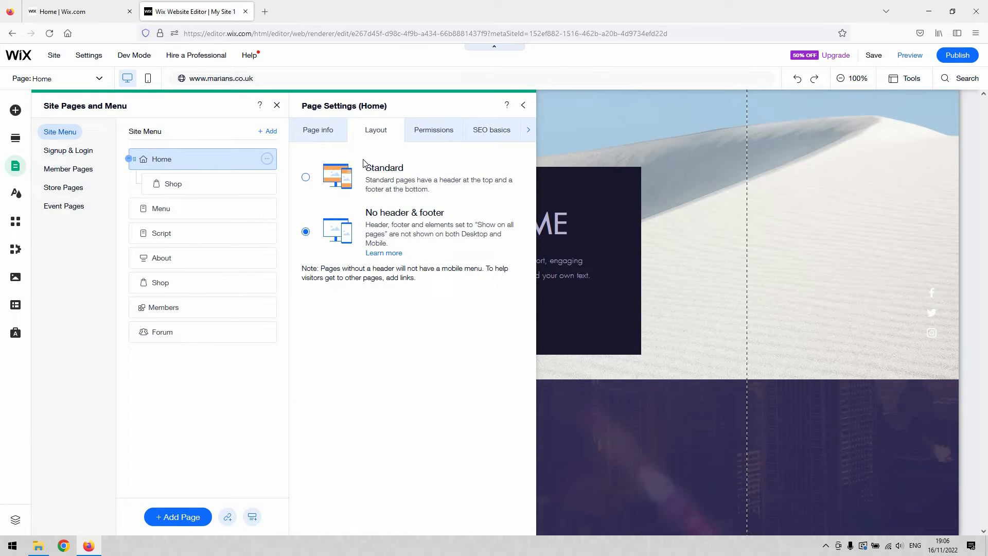
mouse_move(361, 165)
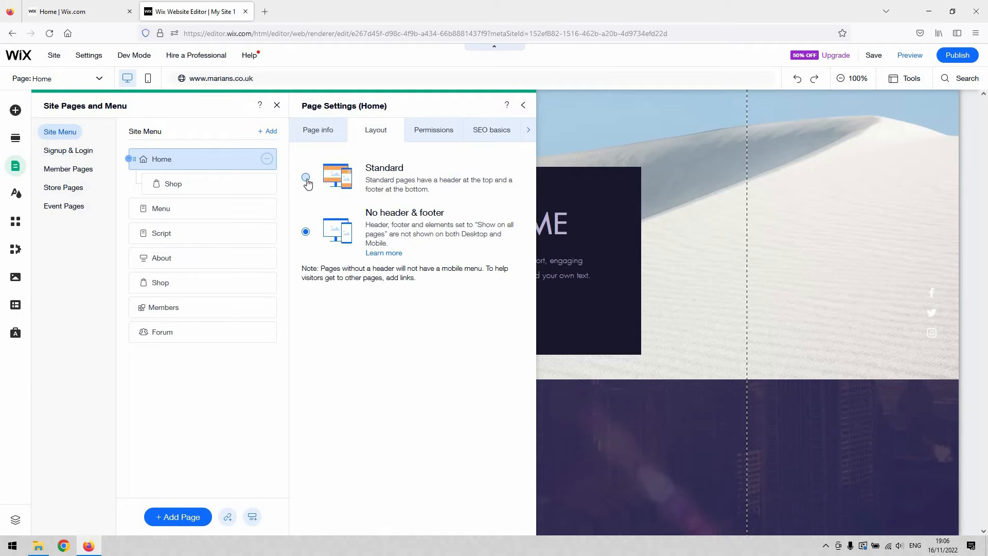
left_click(306, 177)
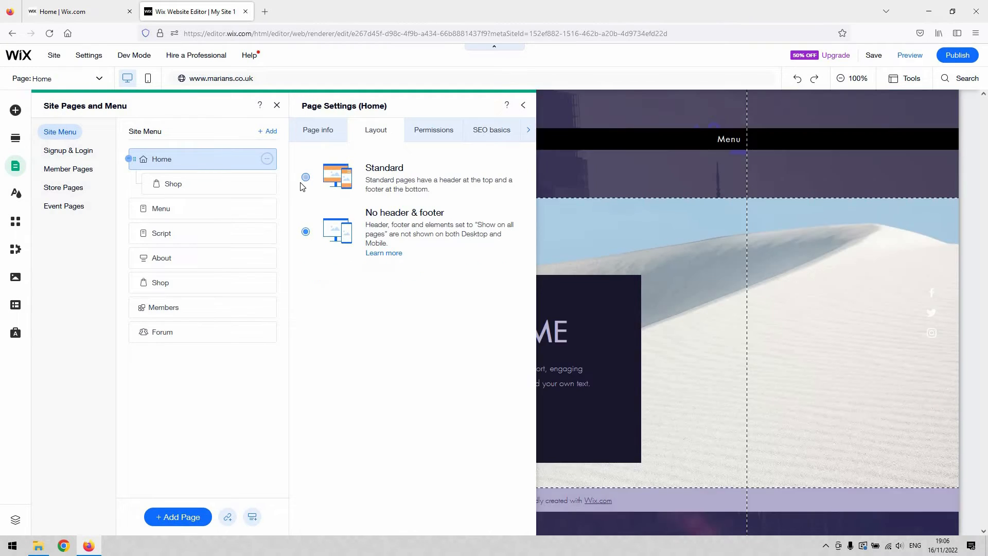
left_click(305, 177)
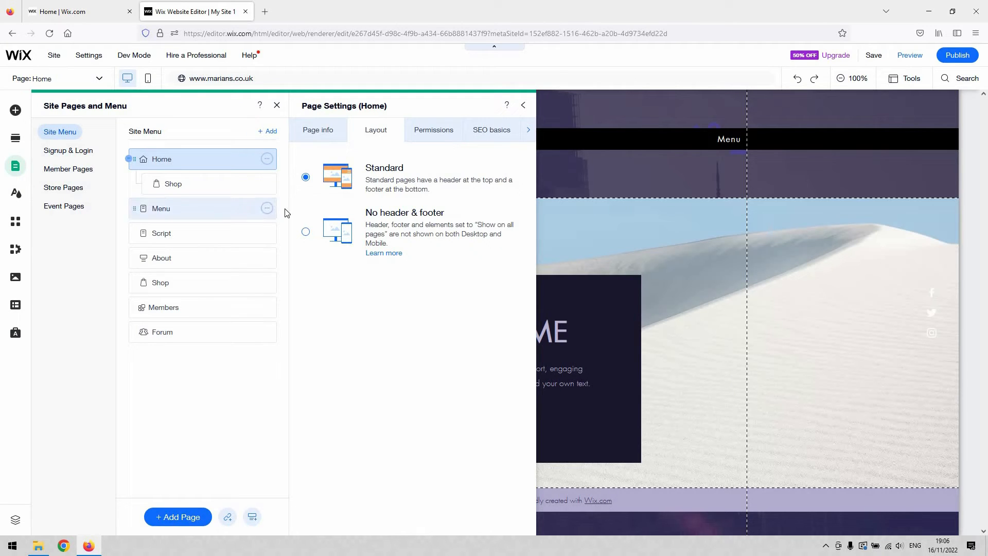
mouse_move(519, 162)
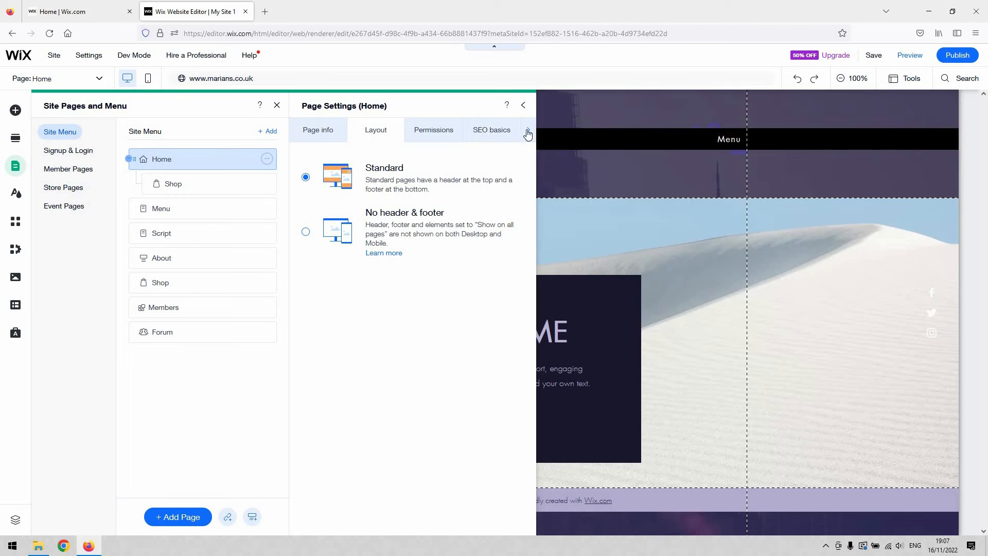
left_click(522, 105)
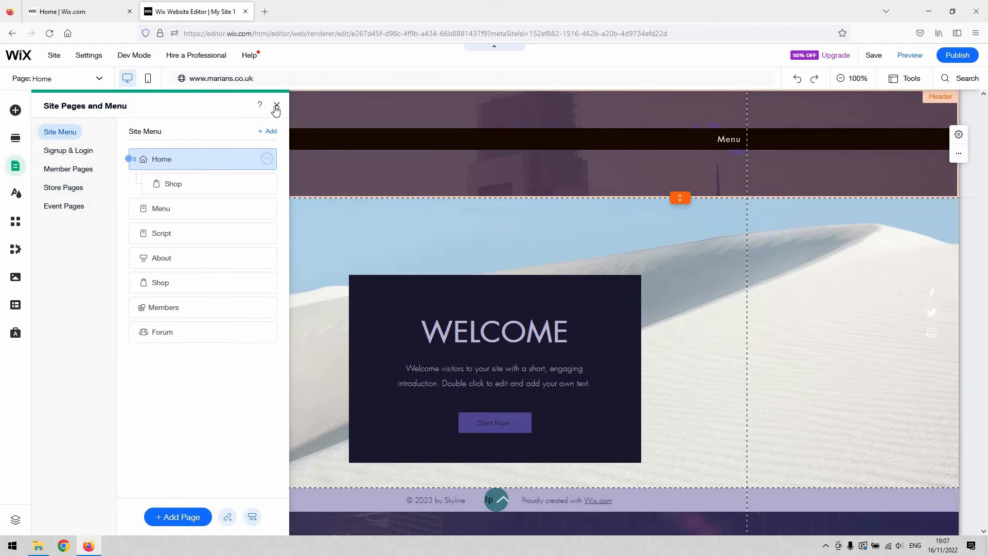
Step: Close the Site Pages and Menu panel to reveal the Skyline header and footer
left_click(275, 105)
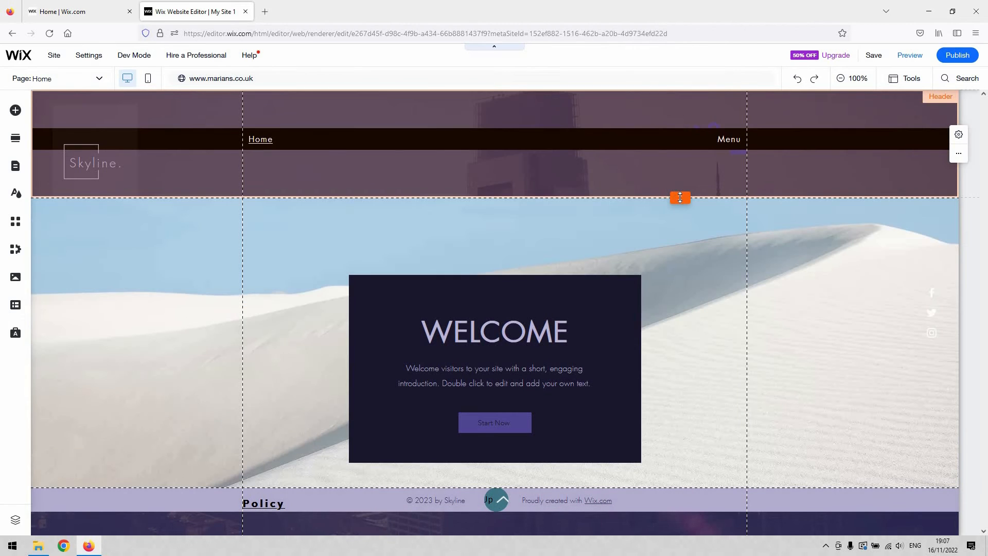
mouse_move(680, 197)
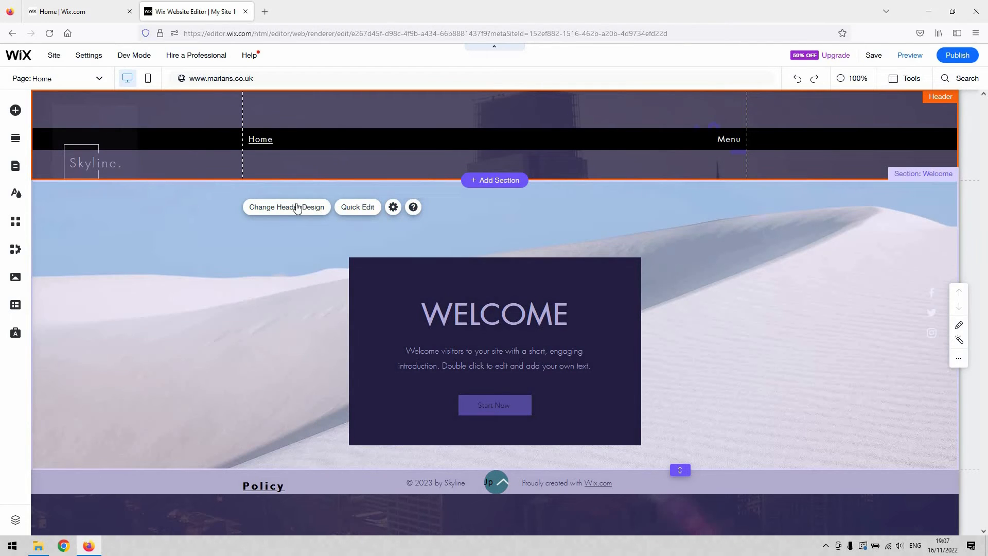
left_click(286, 207)
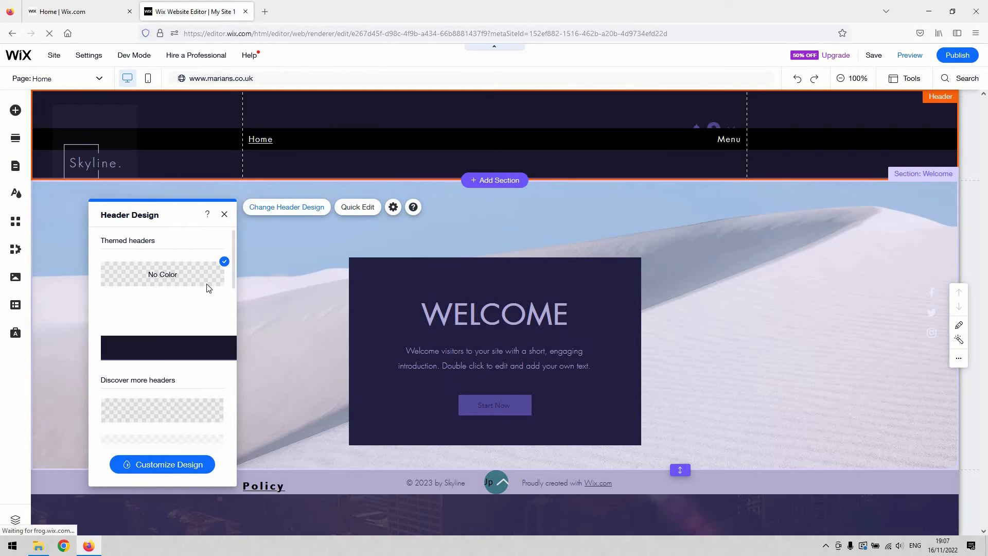
scroll("down", 3)
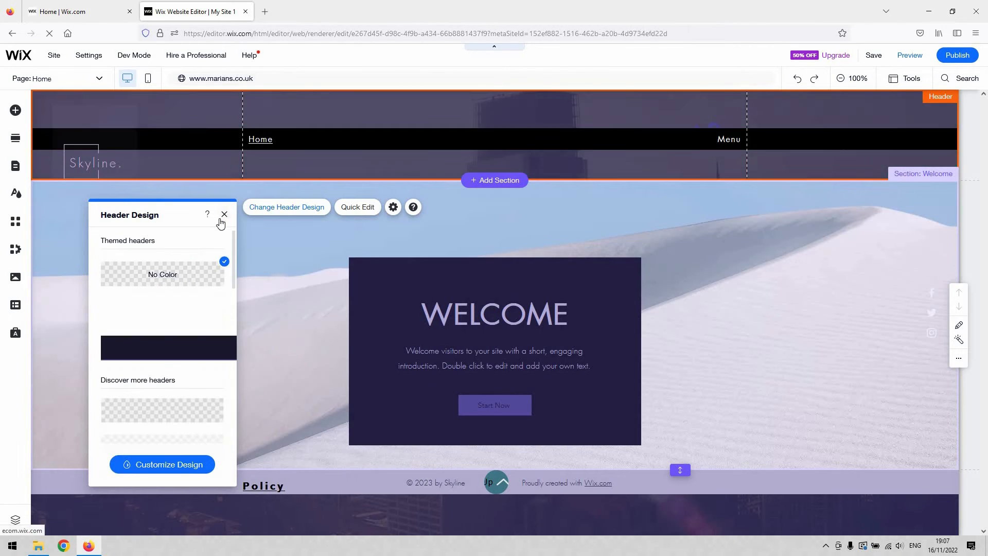
left_click(224, 215)
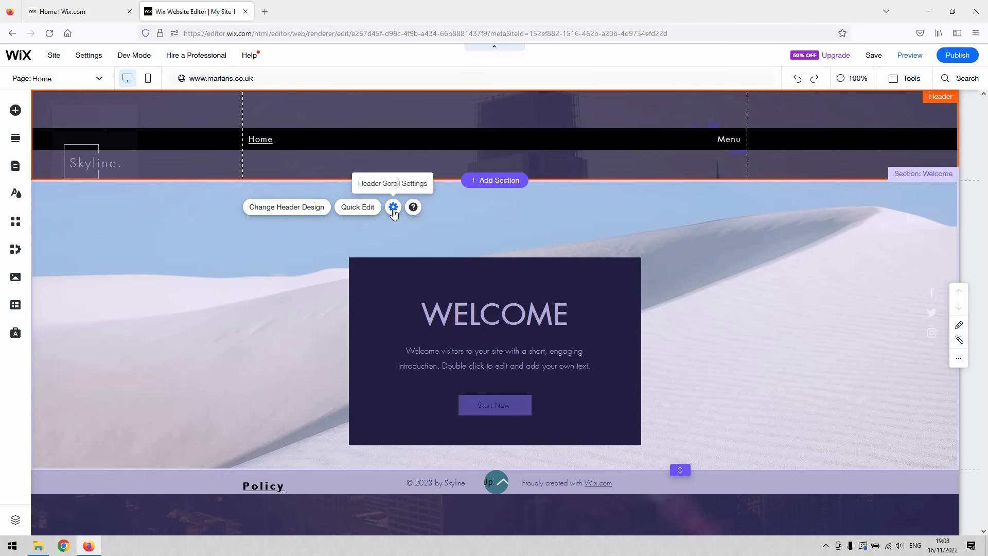
left_click(392, 206)
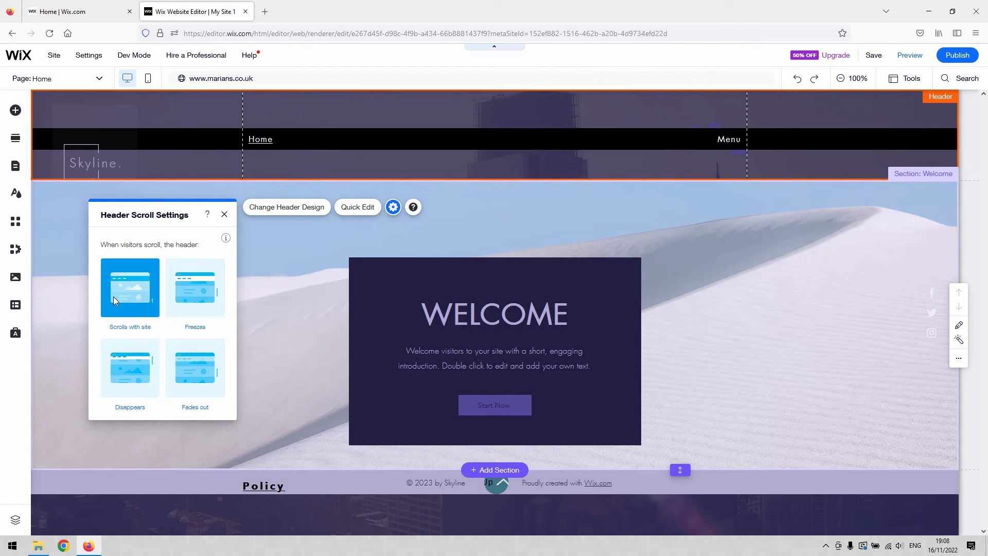
mouse_move(161, 290)
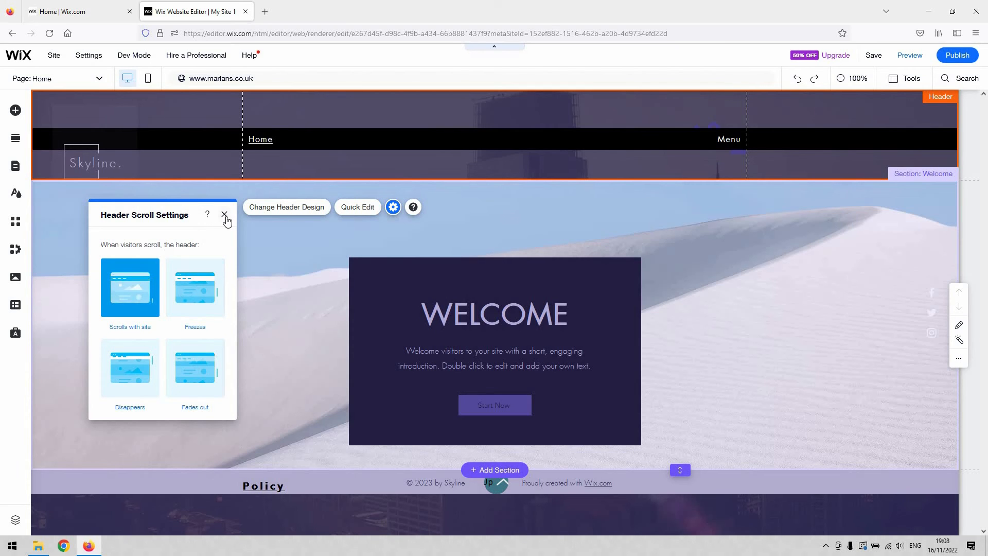
left_click(225, 215)
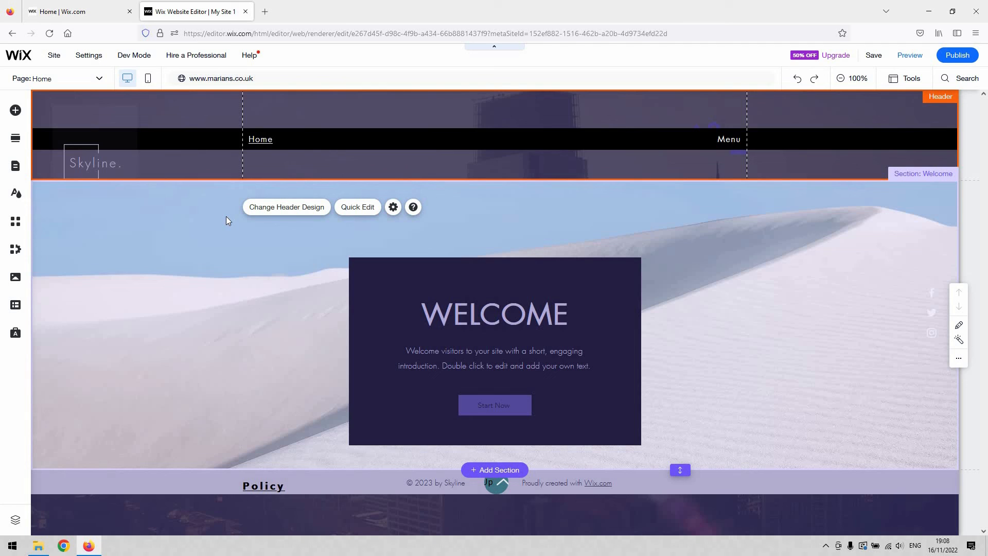